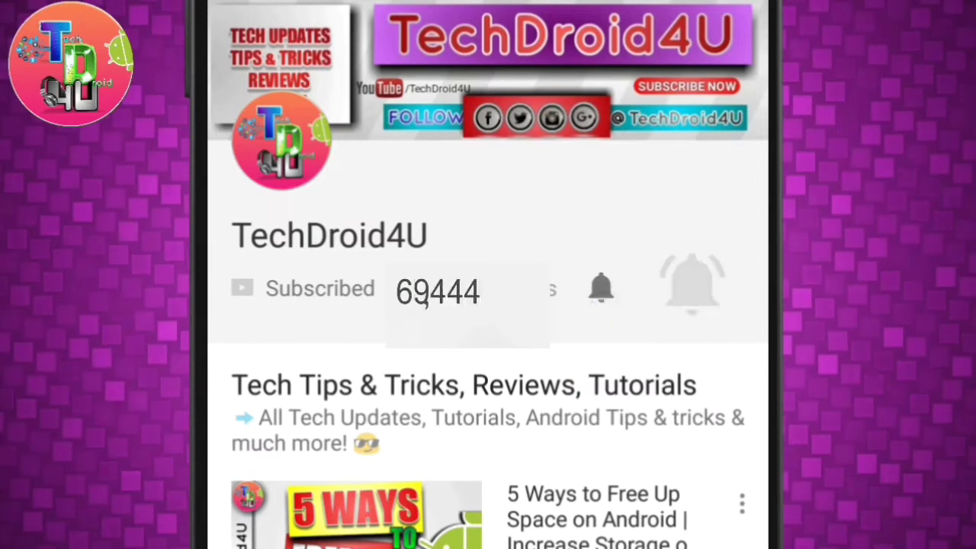
# Step: Bring up Windows Settings from the Start menu, landing on the Update & security section
pyautogui.click(601, 288)
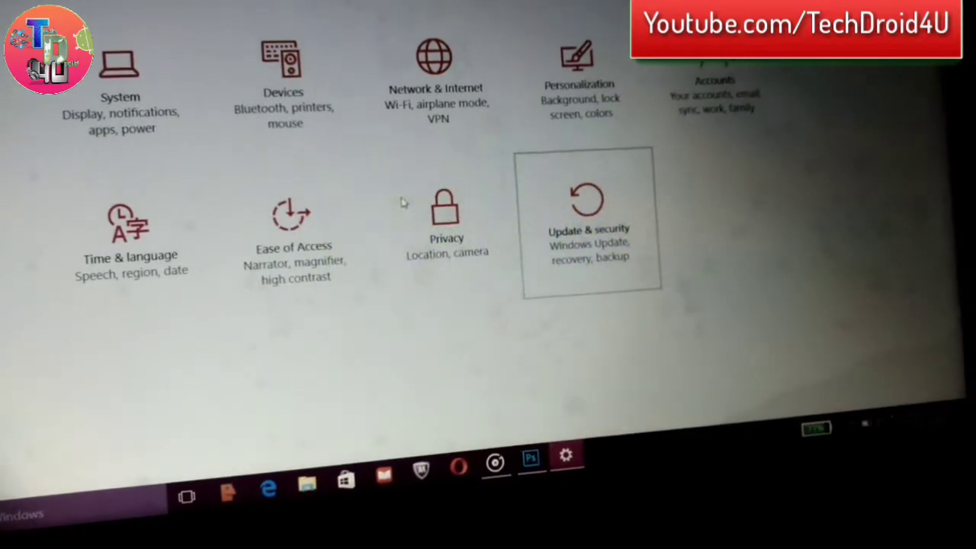
# Step: Show the Activation page reporting Windows 10 Home Single Language is activated
pyautogui.click(589, 227)
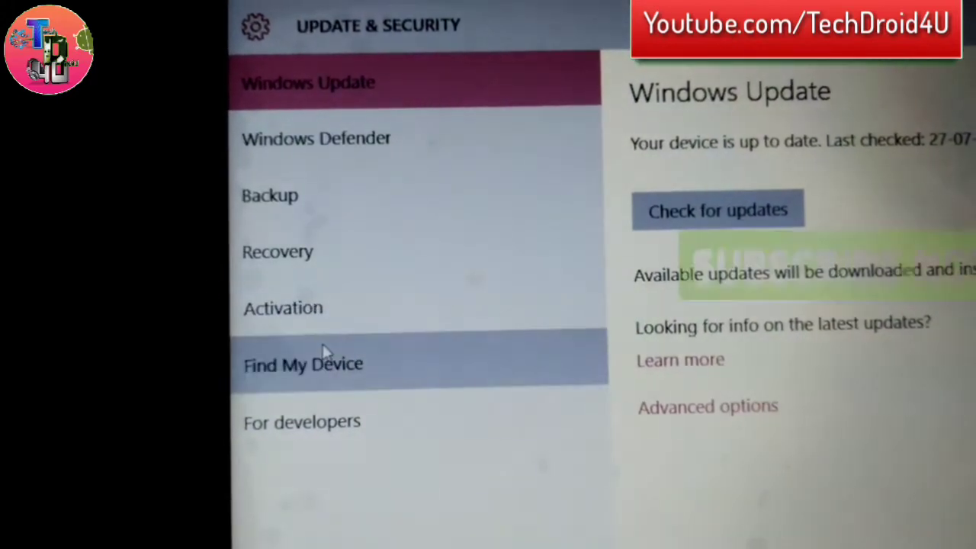
pyautogui.click(302, 364)
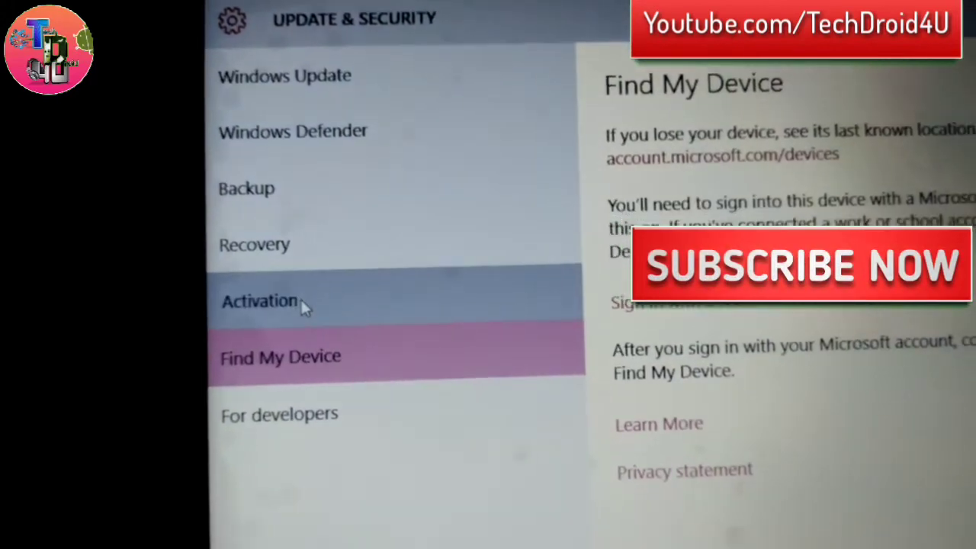
pyautogui.click(259, 300)
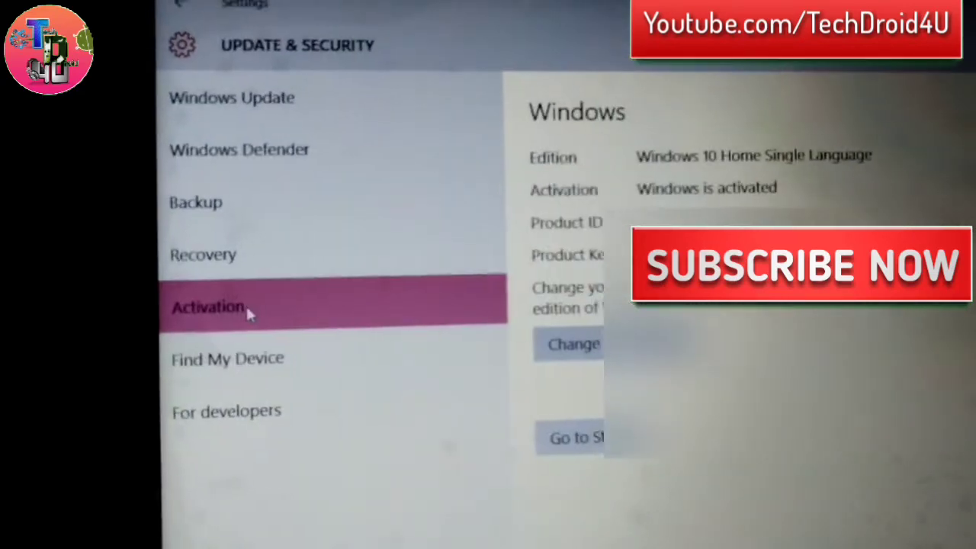